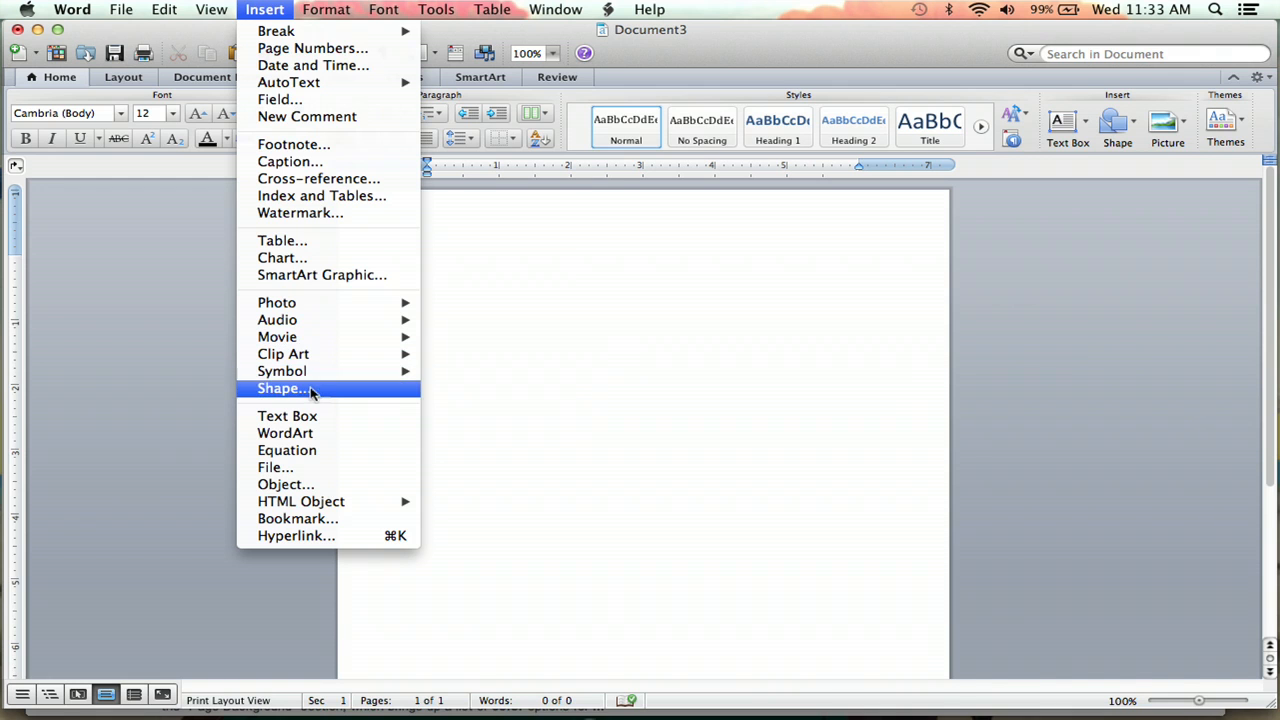
Step: Open the shapes library and the Insert list to pick the lightning bolt shape
left_click(282, 388)
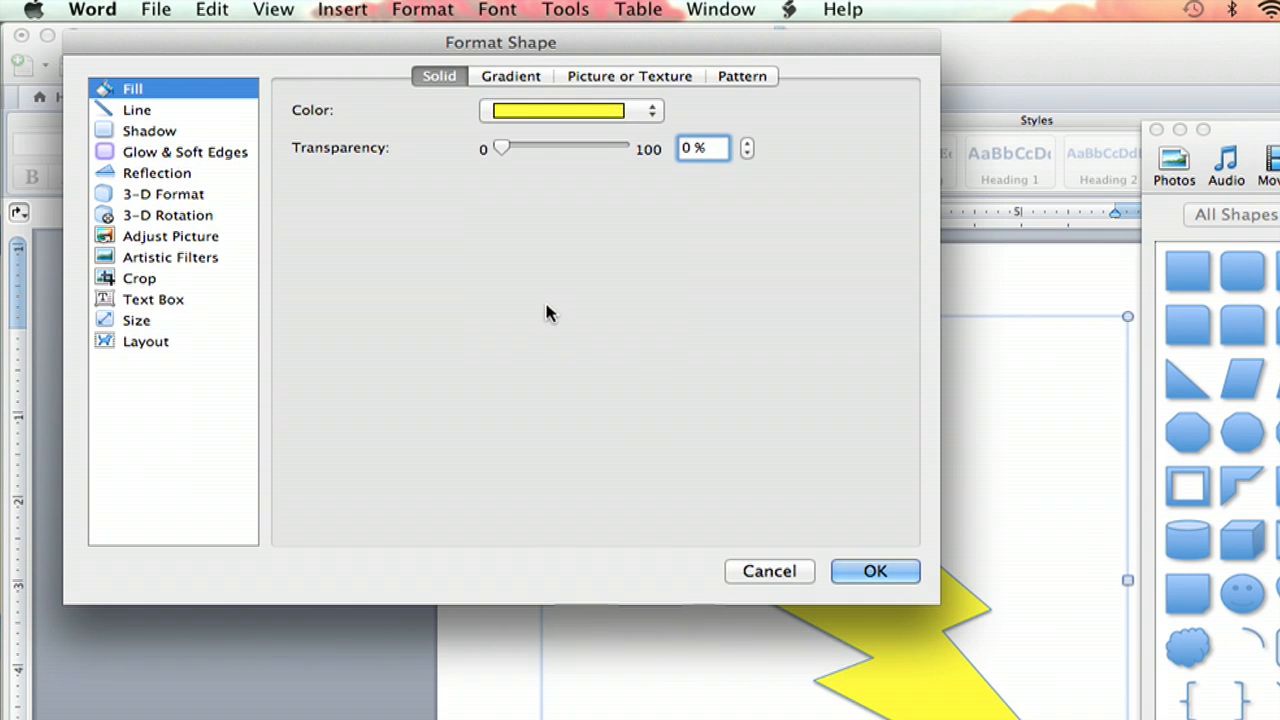
mouse_move(874, 571)
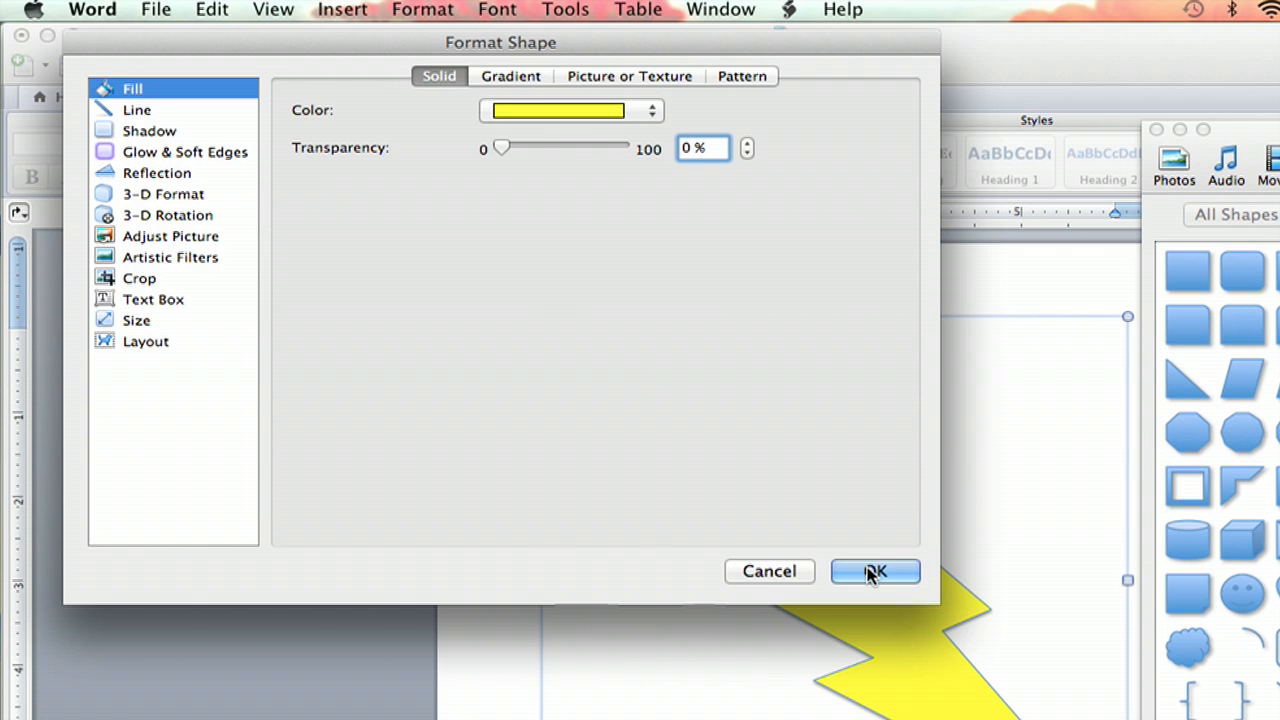
left_click(874, 571)
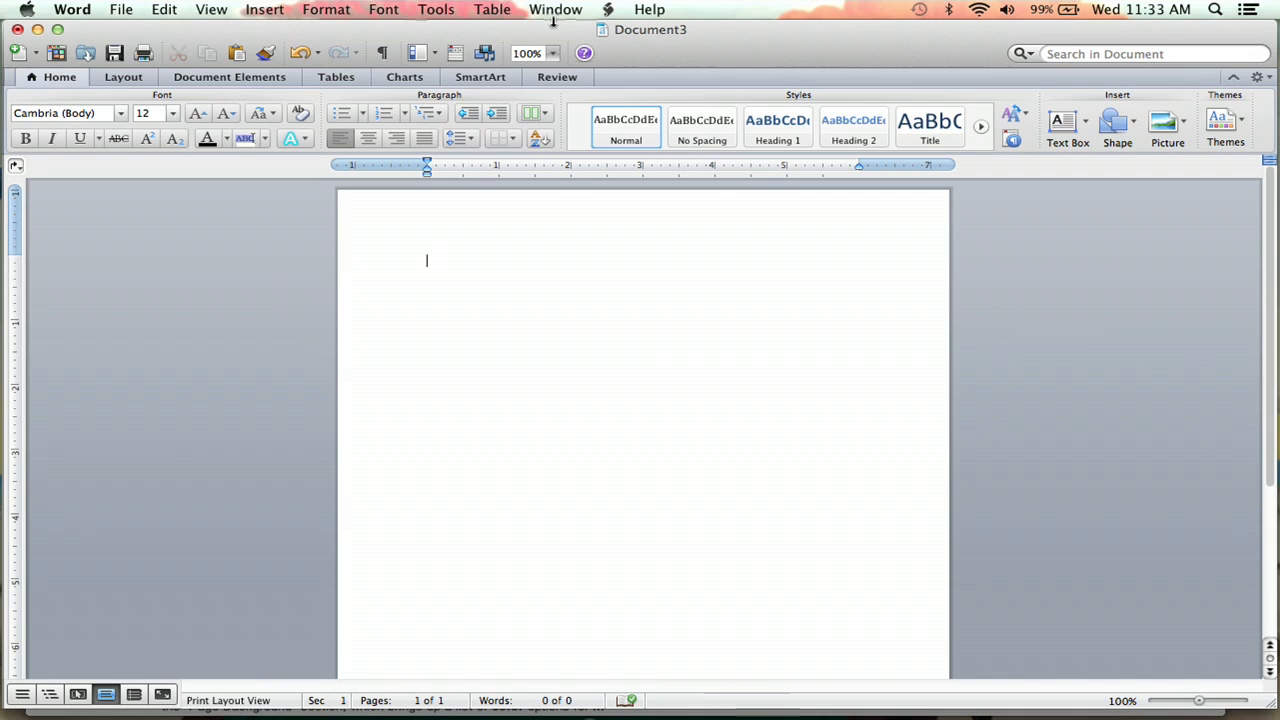
left_click(264, 9)
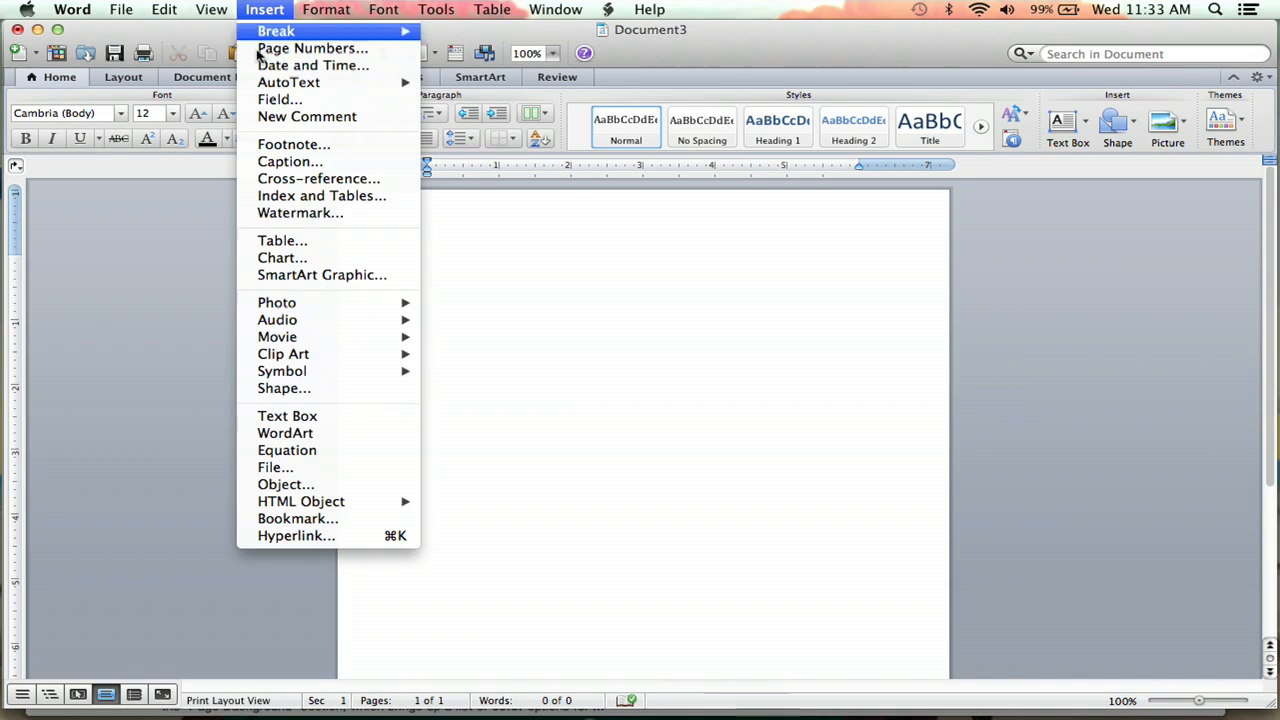
mouse_move(311, 388)
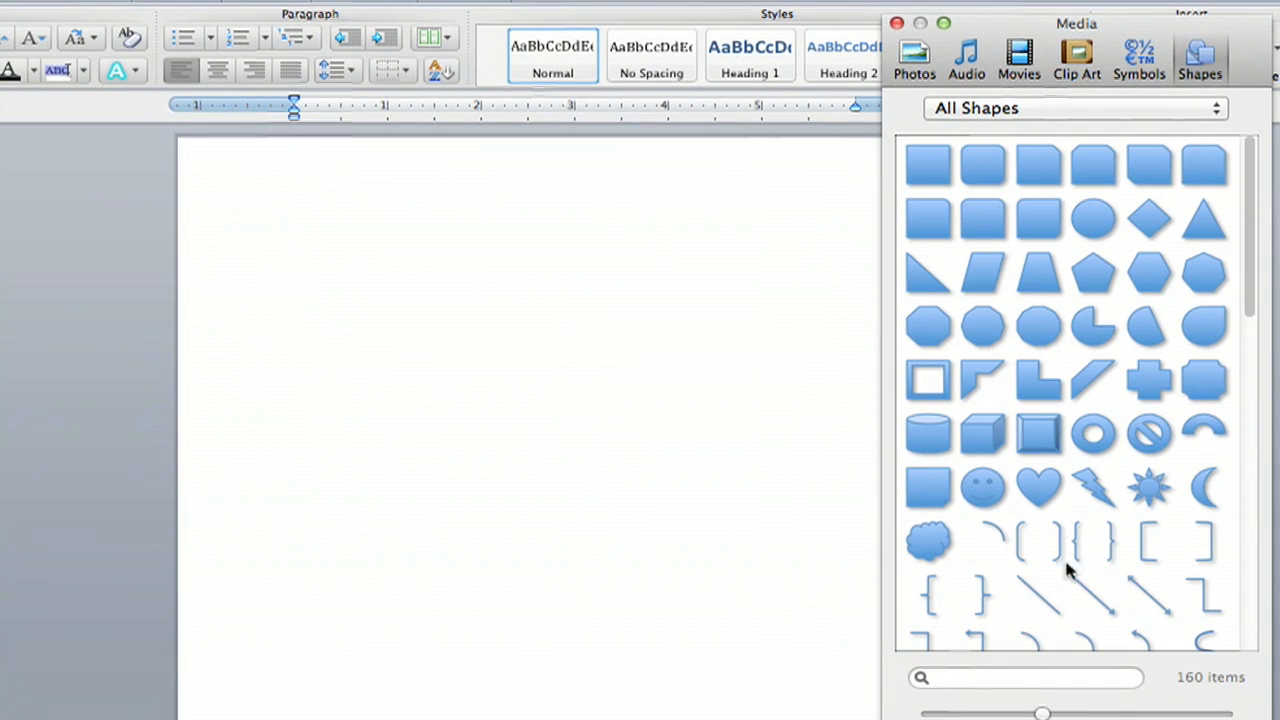
mouse_move(1105, 487)
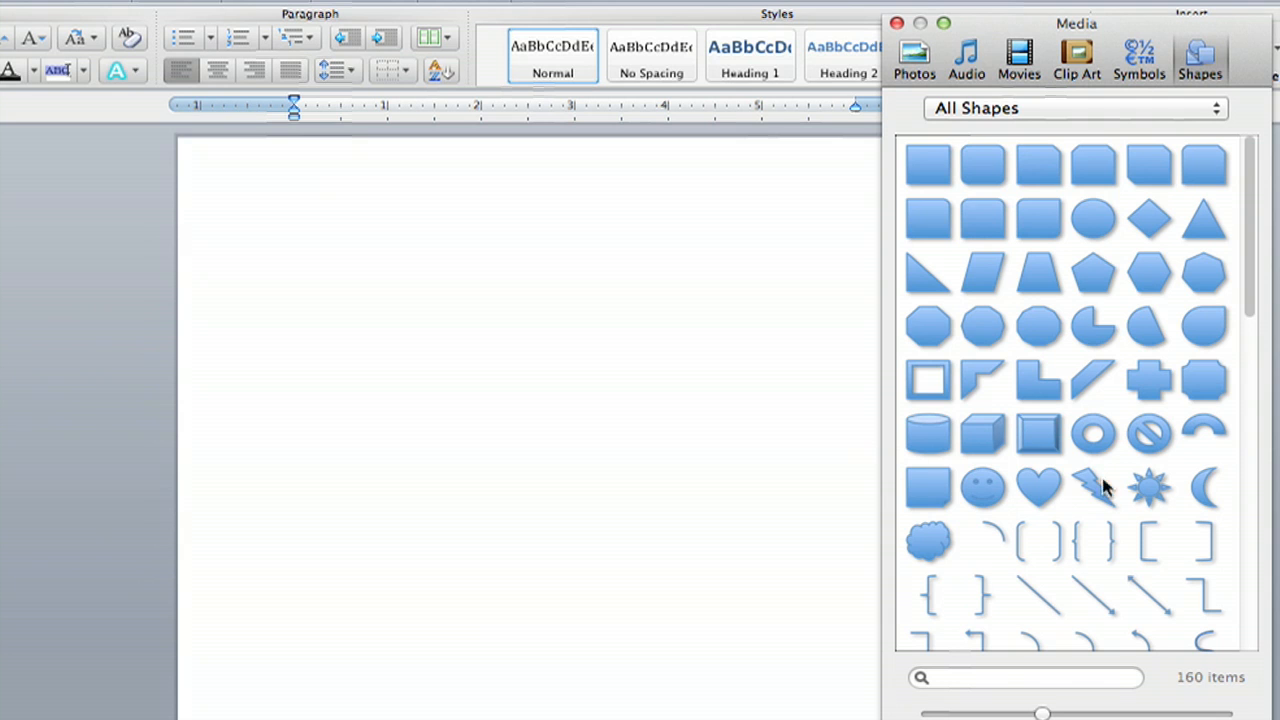
mouse_move(992, 448)
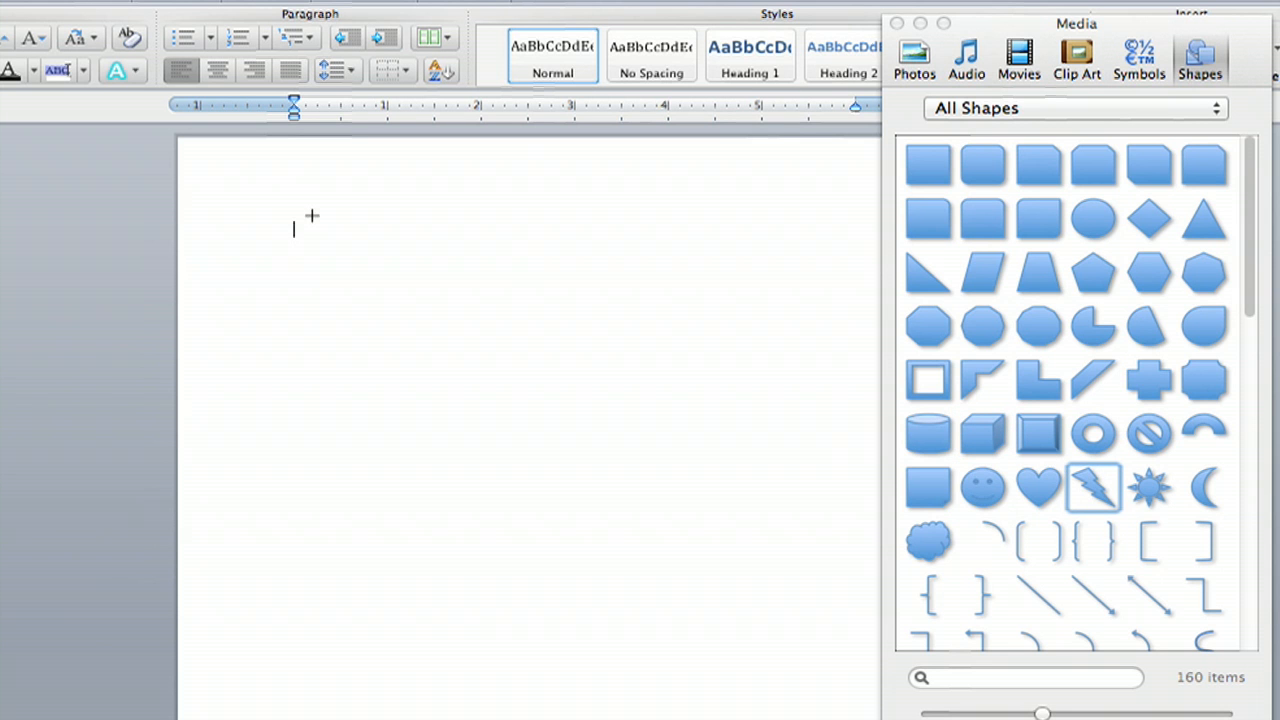
Step: Drag from the upper left down to near the page bottom to draw the bolt
left_click_drag(312, 215, 556, 547)
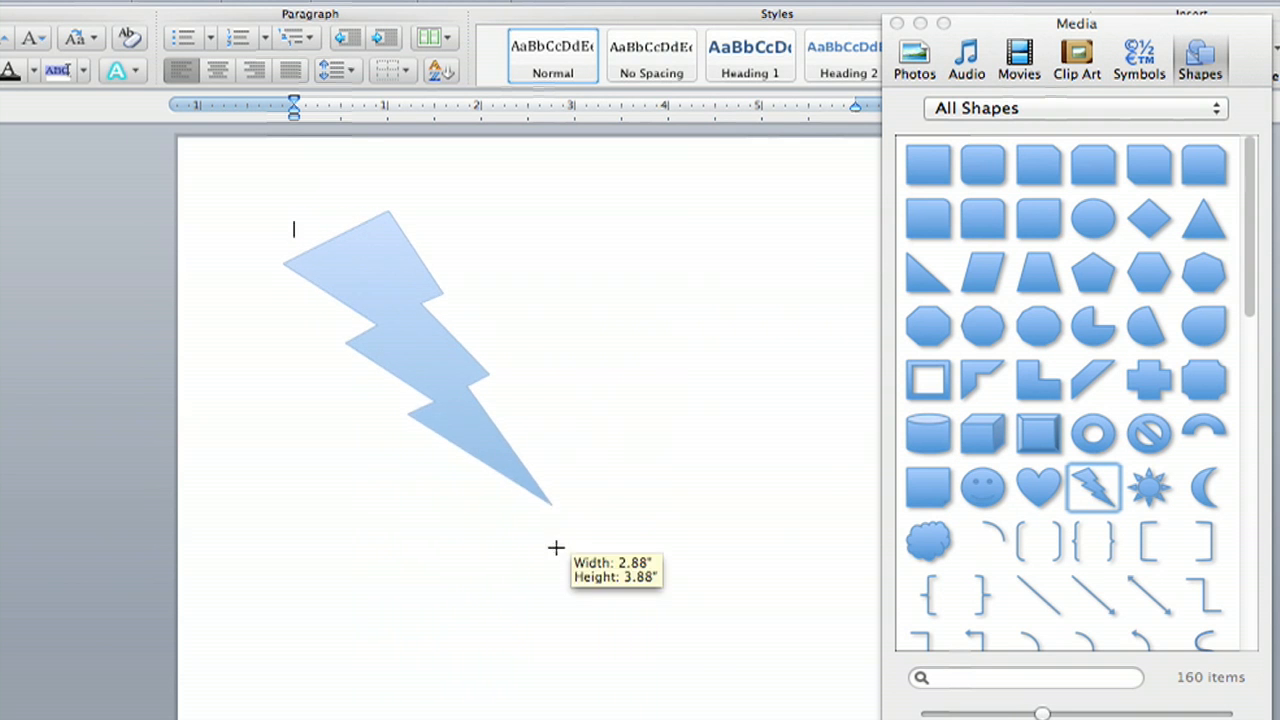
left_click_drag(556, 547, 753, 693)
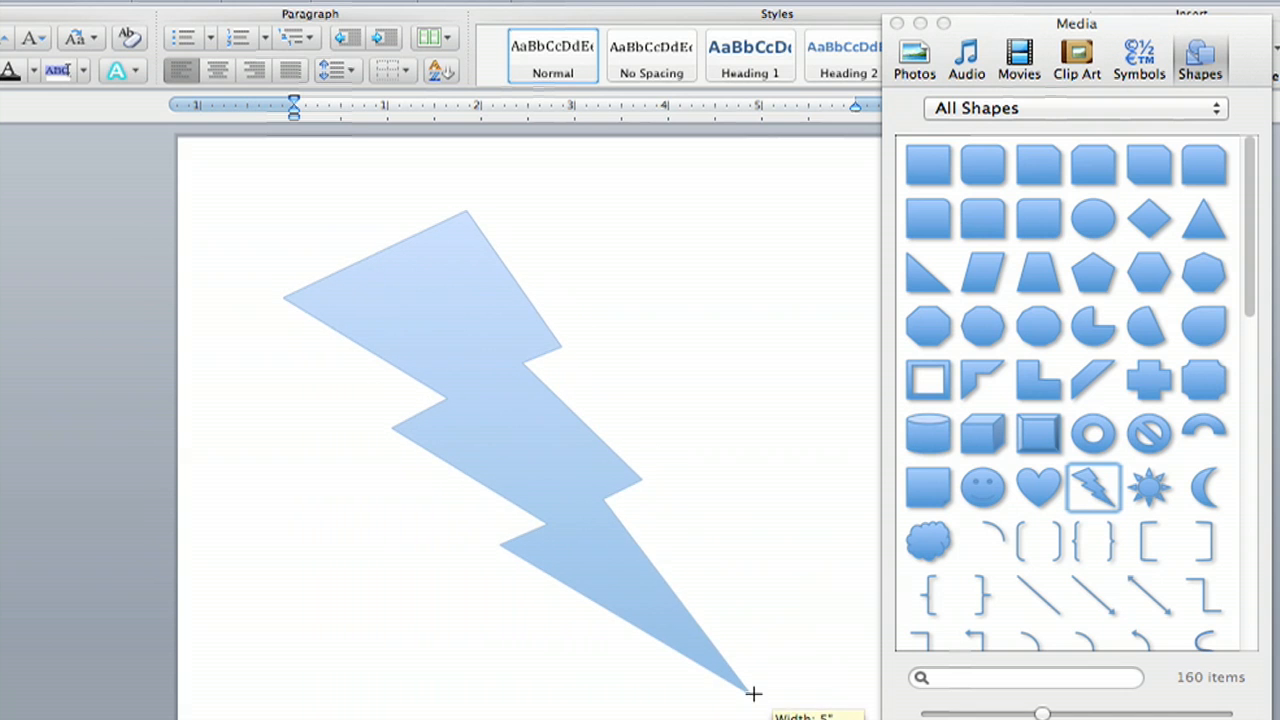
left_click_drag(753, 693, 810, 715)
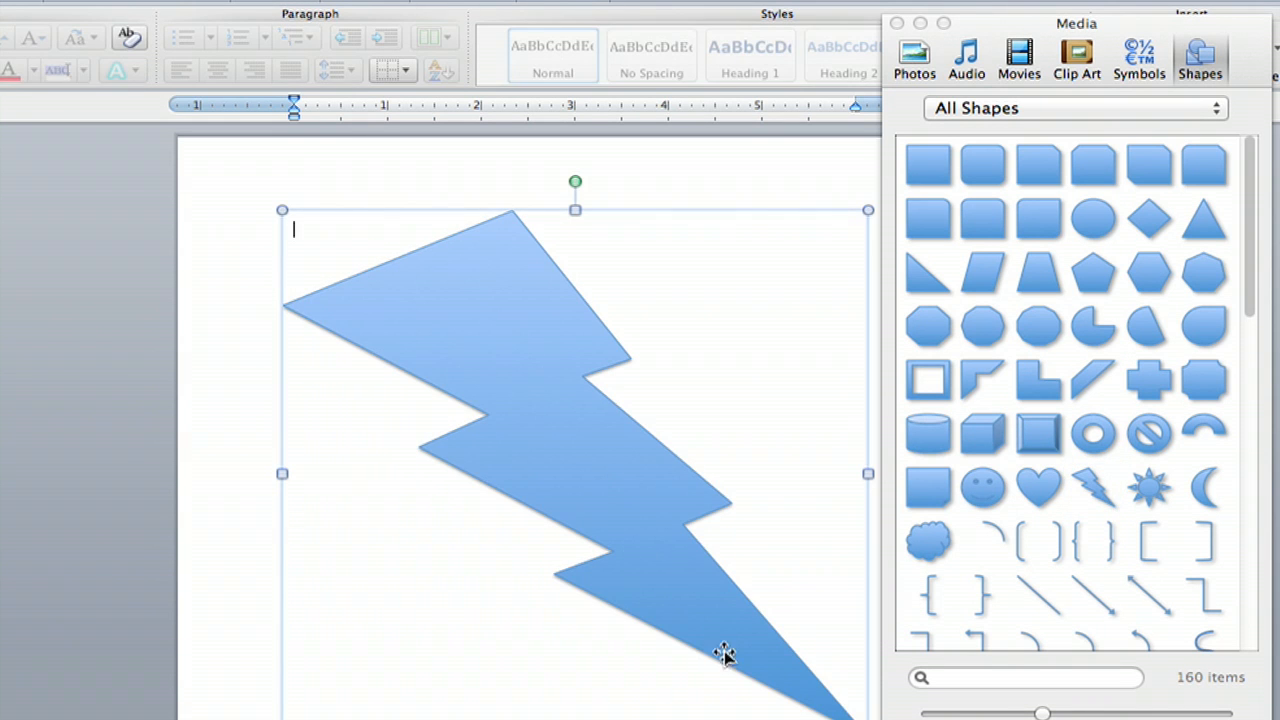
mouse_move(500, 337)
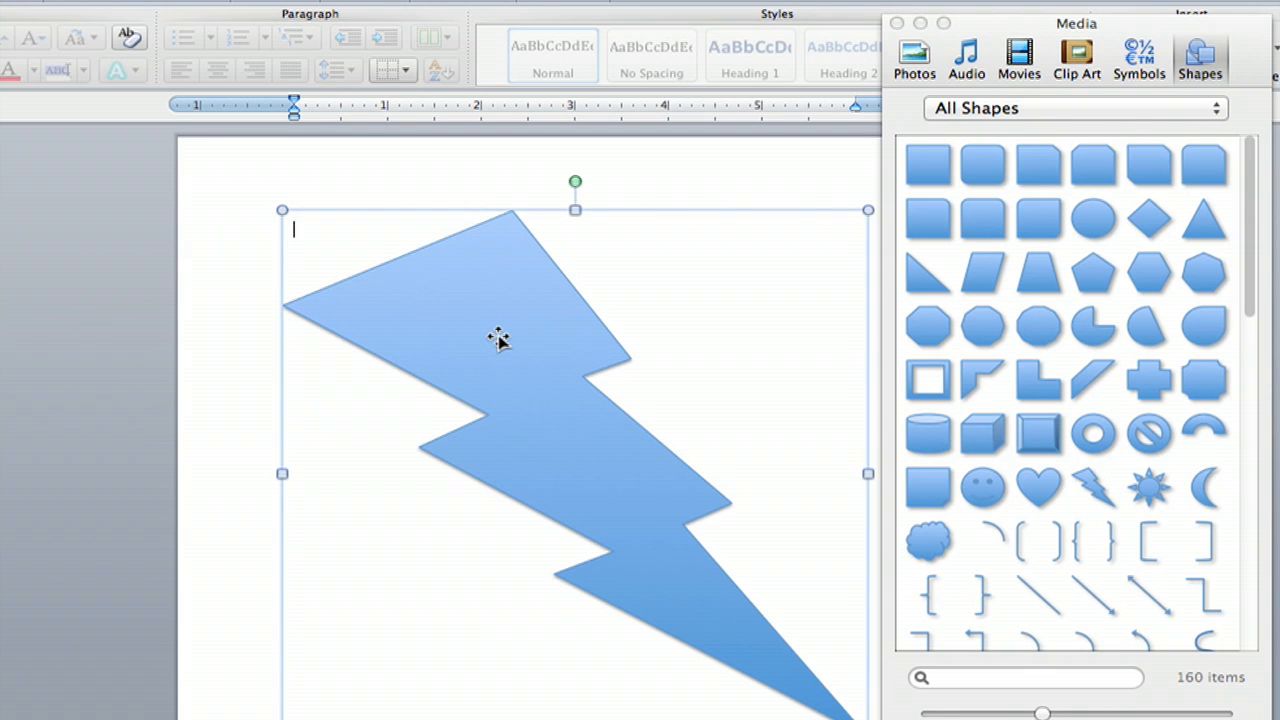
mouse_move(490, 298)
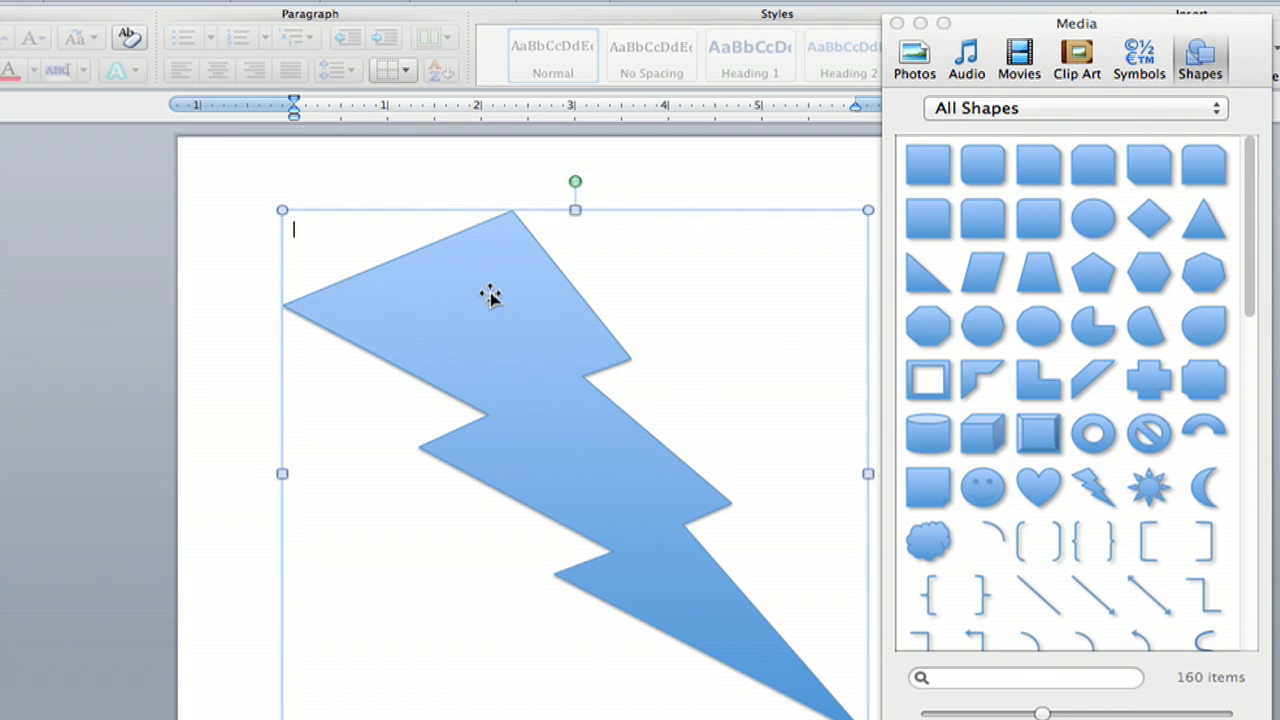
Step: Set the lightning bolt's fill colour to yellow in Format Shape and confirm
right_click(490, 300)
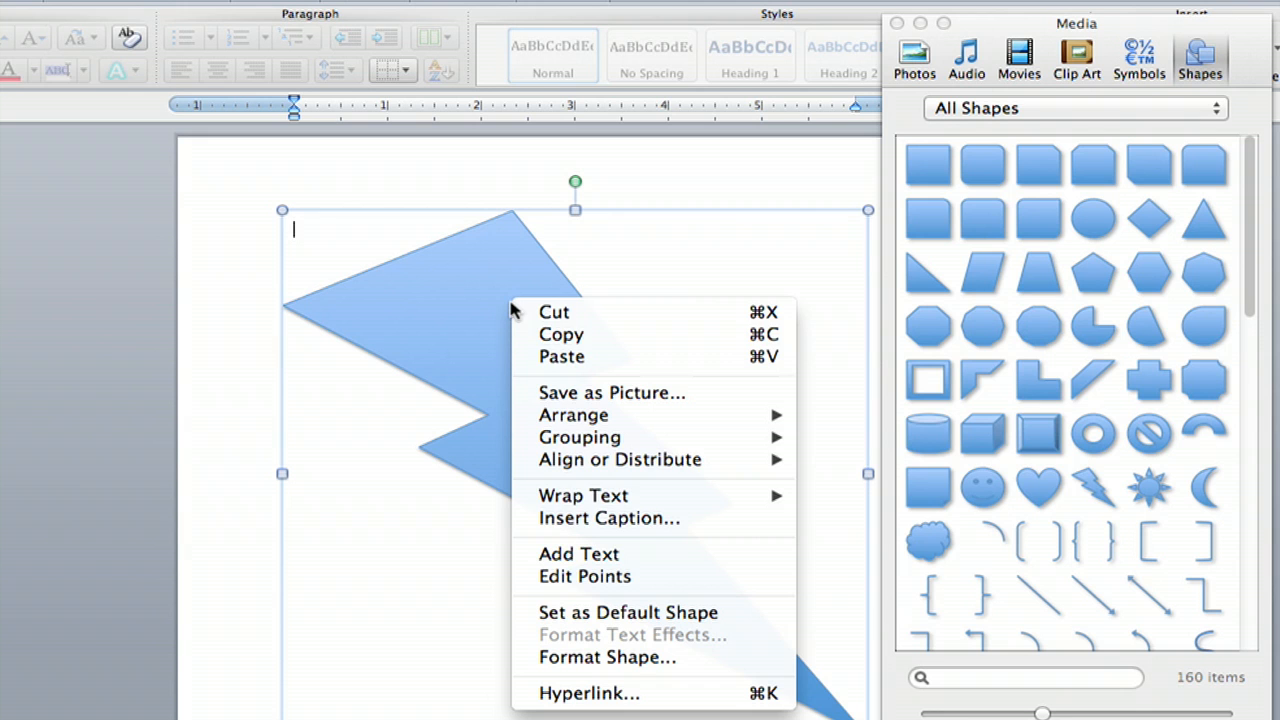
mouse_move(640, 657)
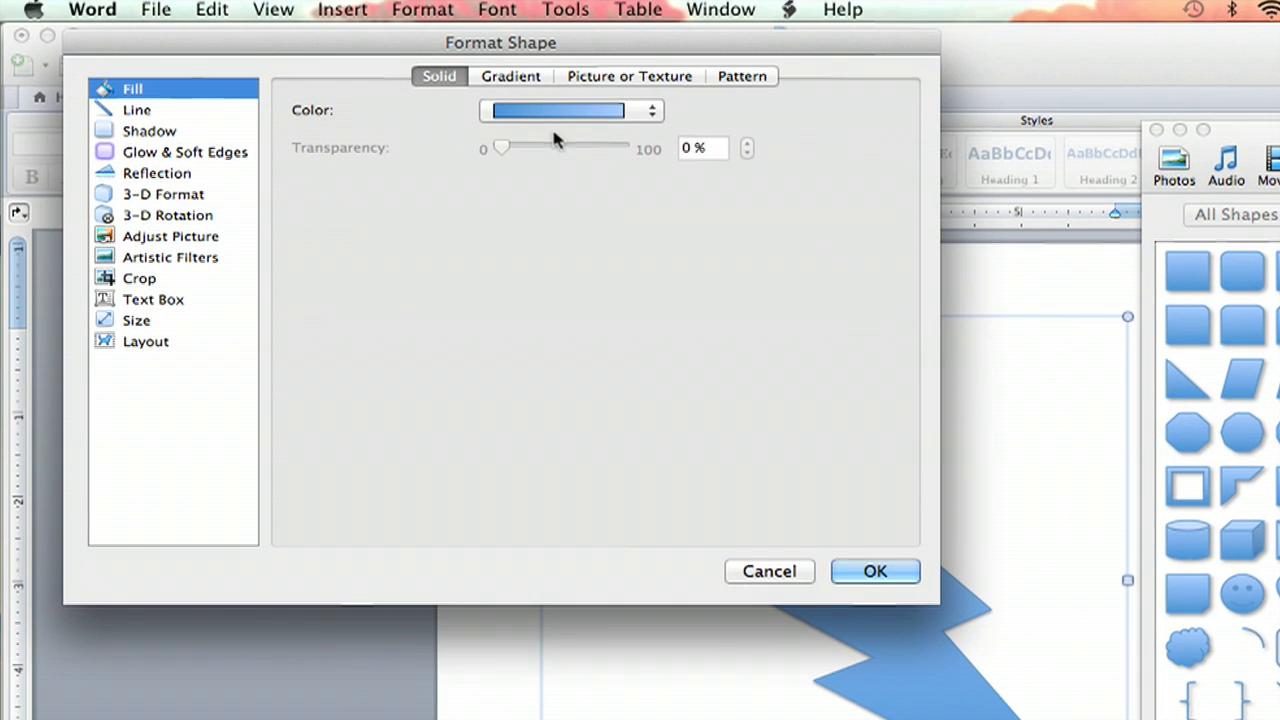
left_click(650, 110)
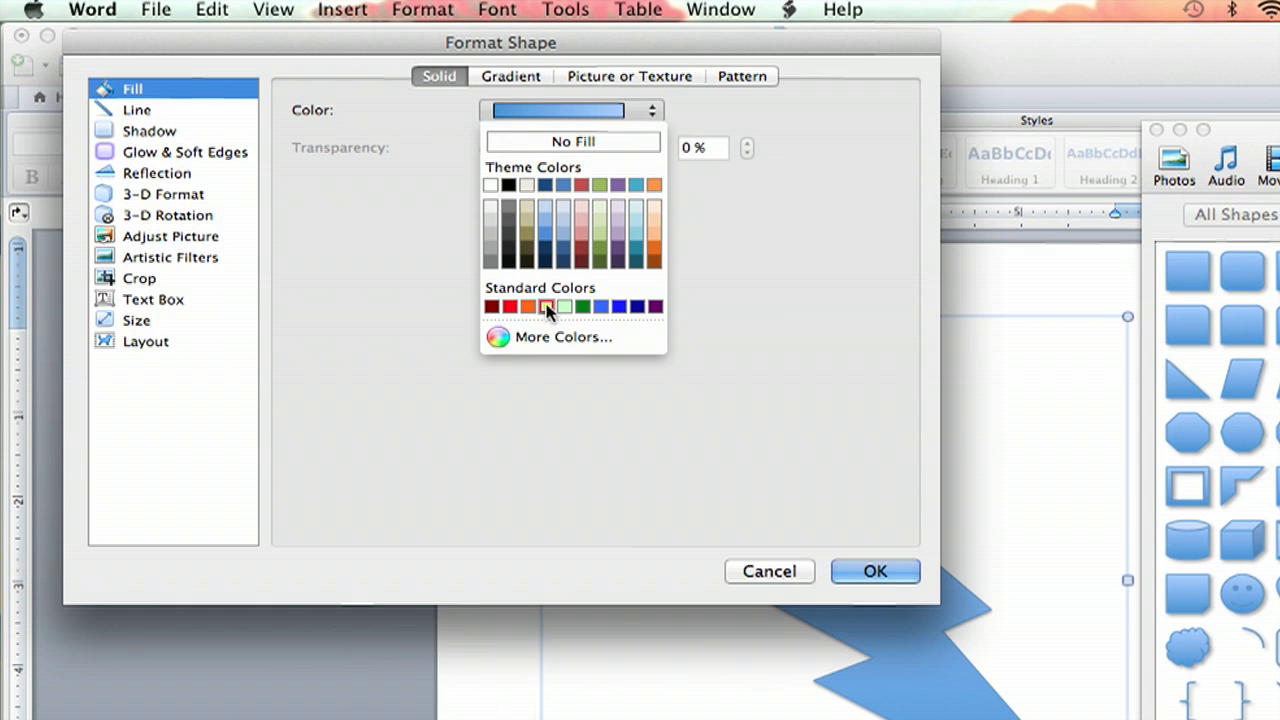
left_click(638, 306)
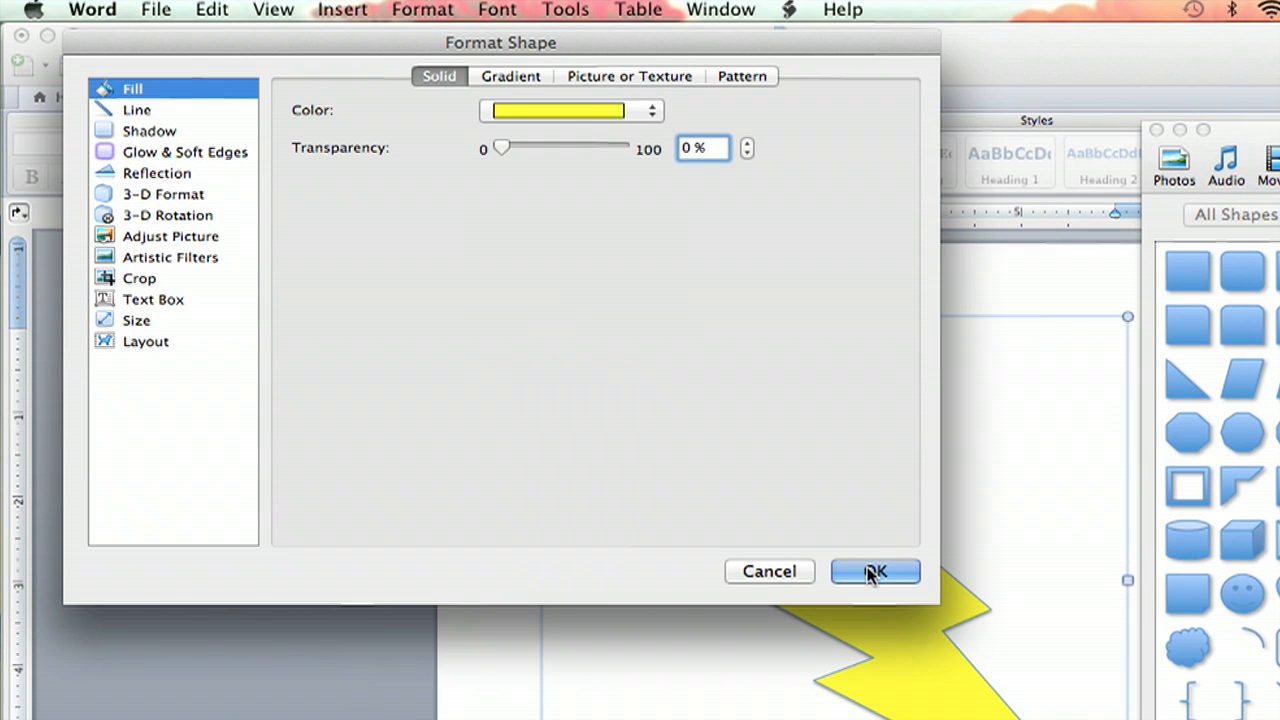
left_click(875, 571)
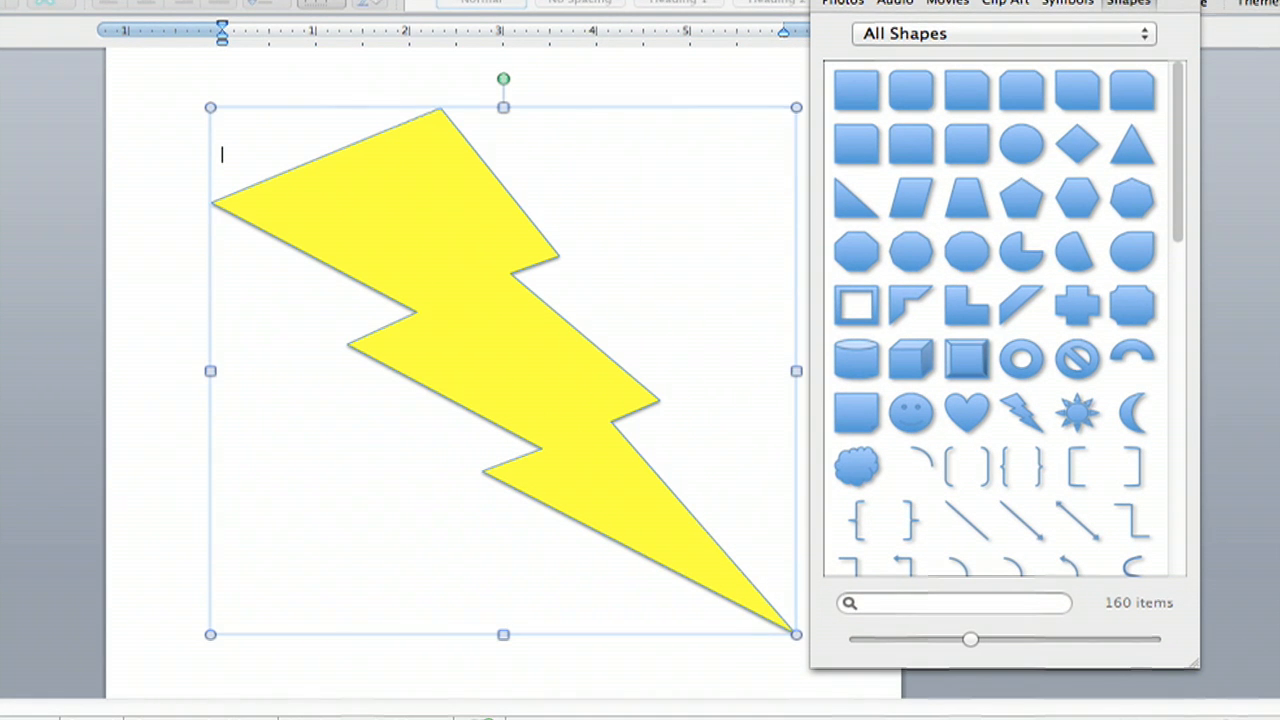
mouse_move(400, 143)
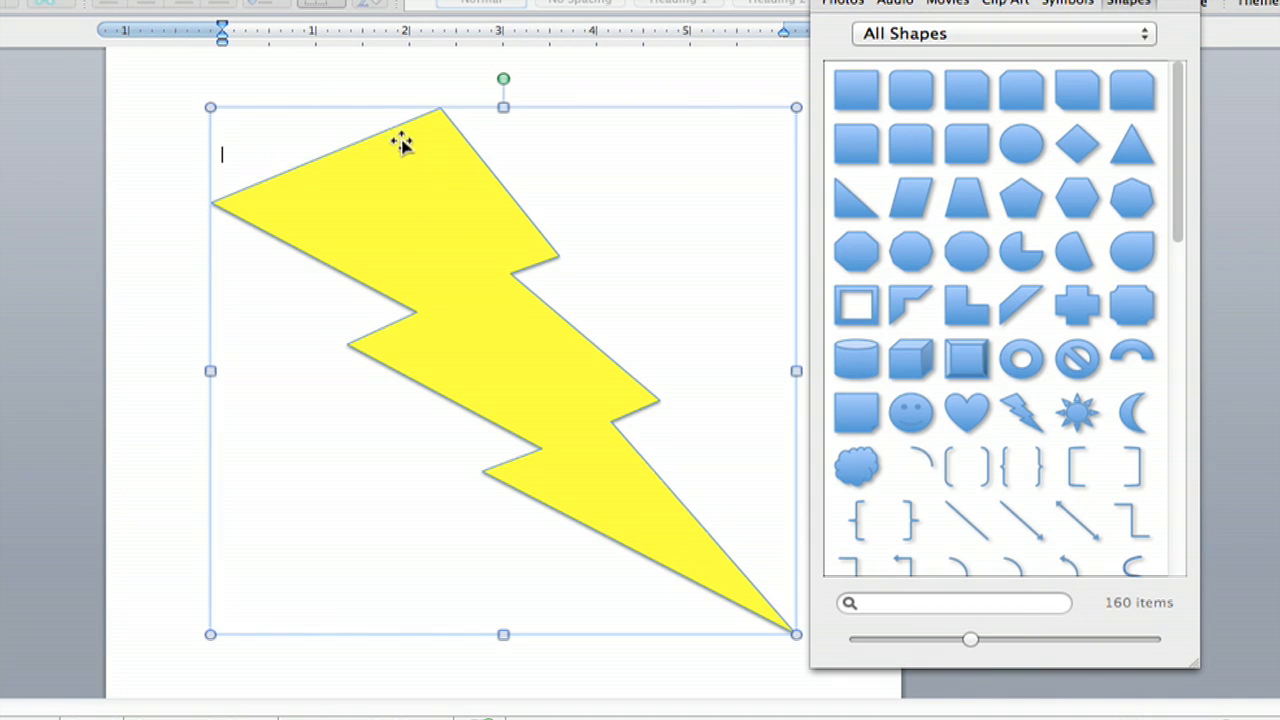
mouse_move(797, 100)
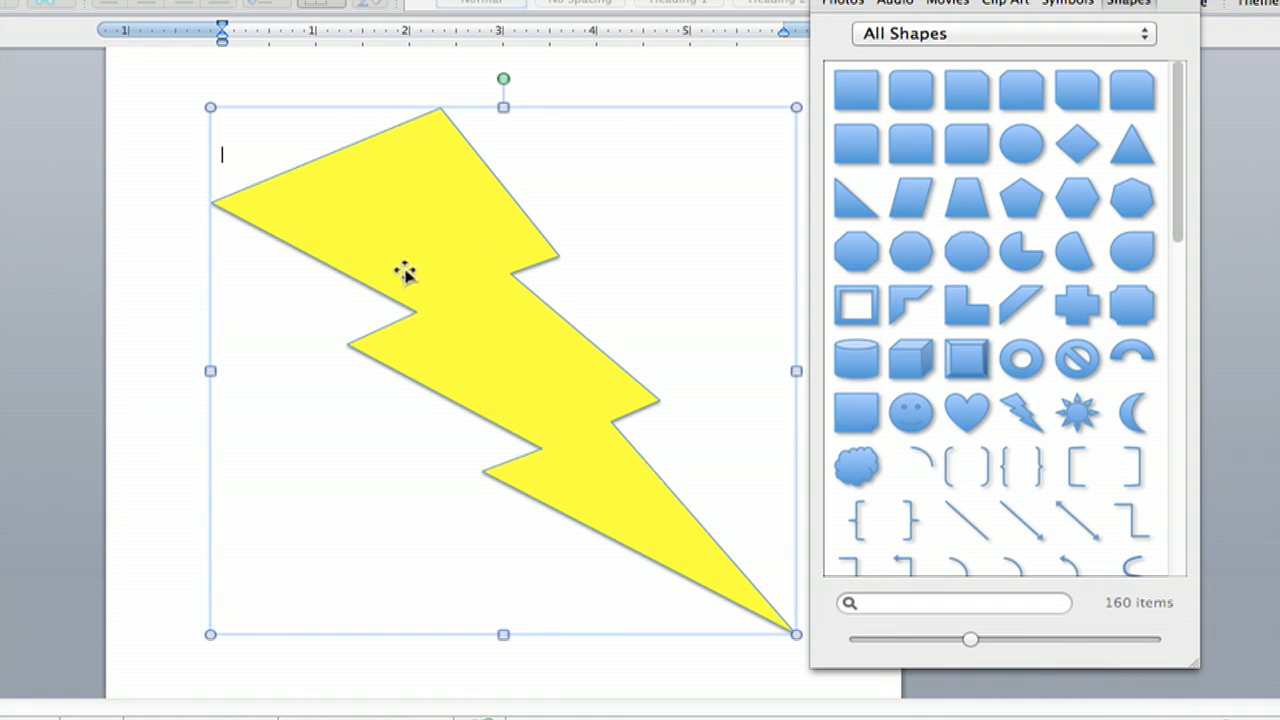
mouse_move(433, 315)
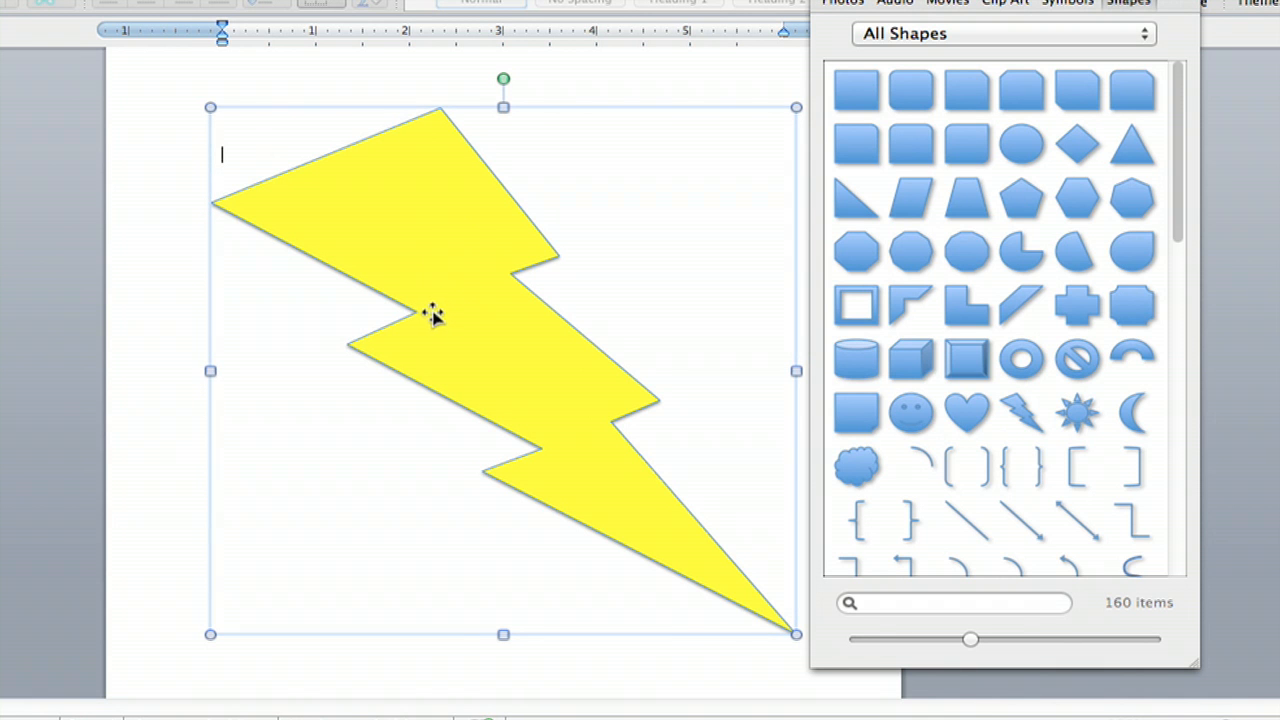
mouse_move(427, 313)
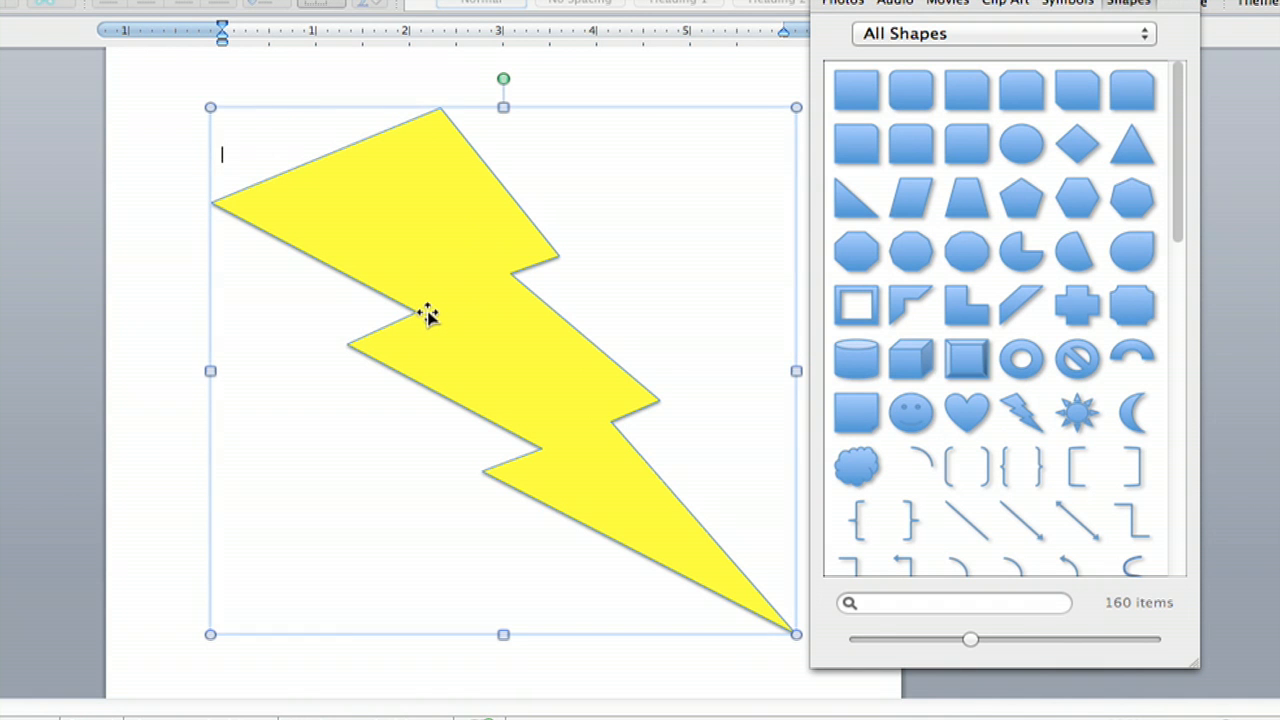